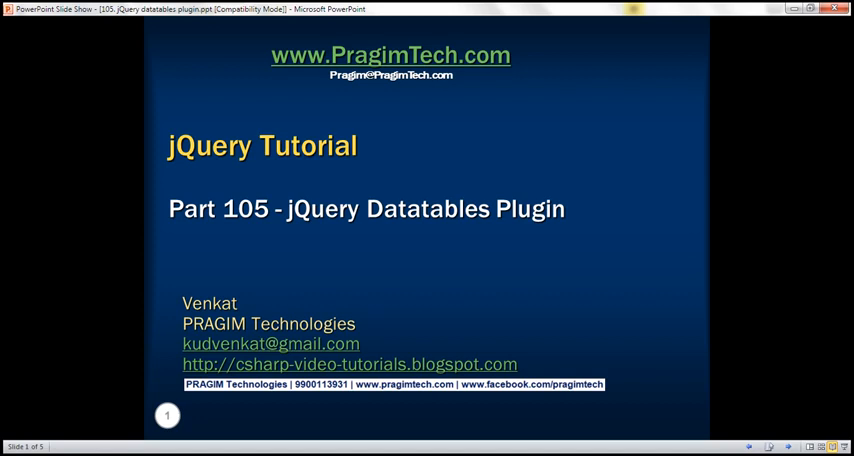
Add a <link rel="stylesheet" type="text/css"> to the DataTables CDN CSS in the head.
key(Right)
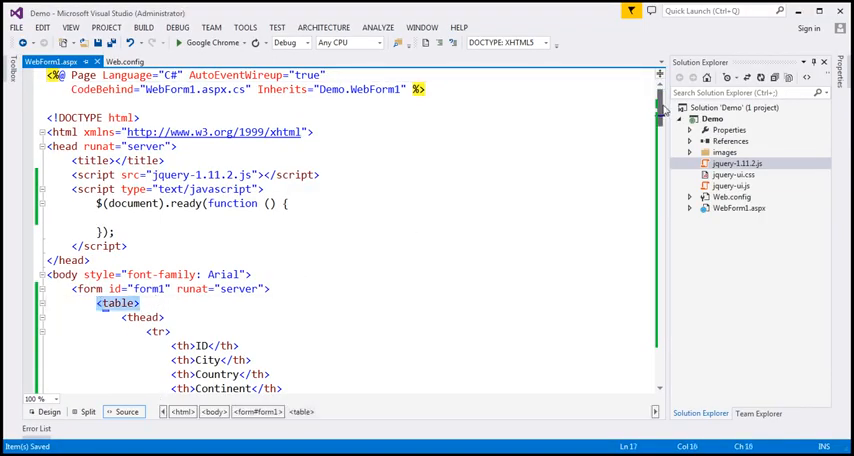
scroll(down, 3)
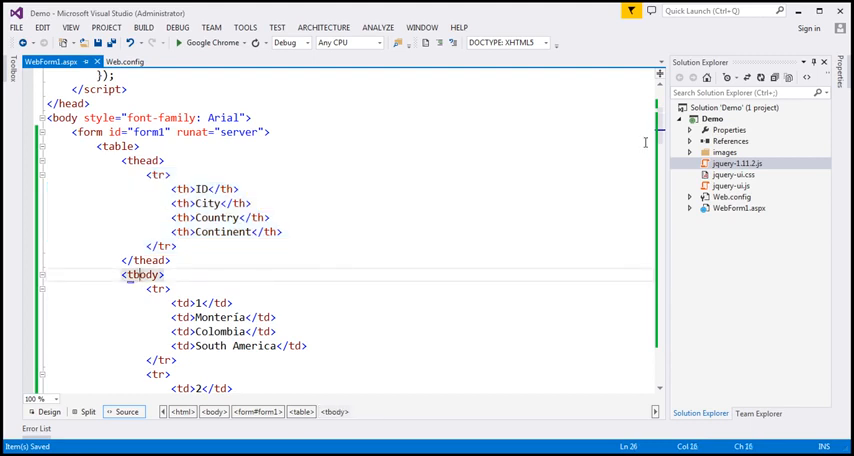
scroll(down, 3)
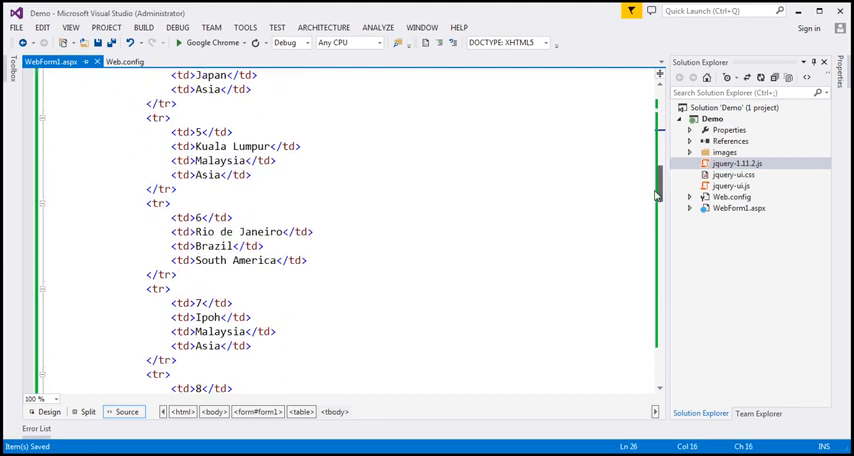
scroll(down, 3)
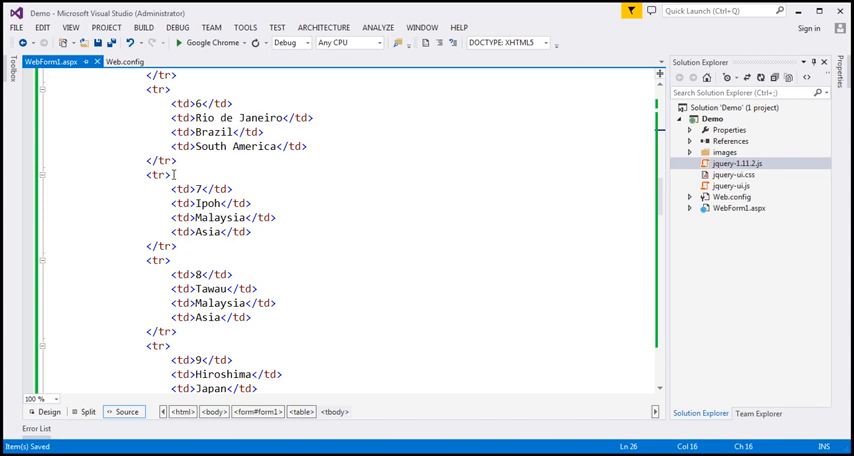
double_click(204, 192)
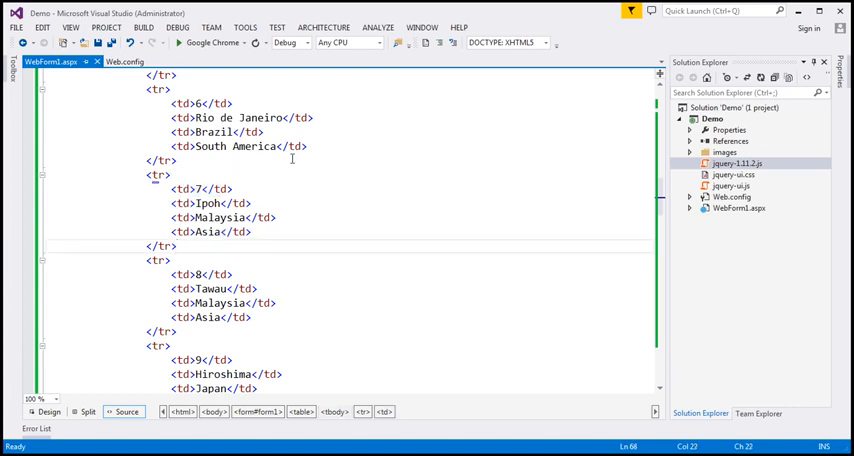
mouse_move(152, 372)
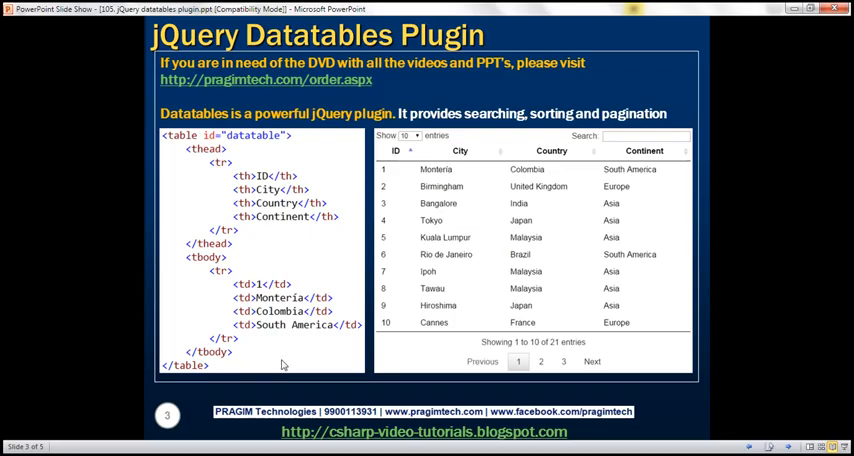
mouse_move(464, 236)
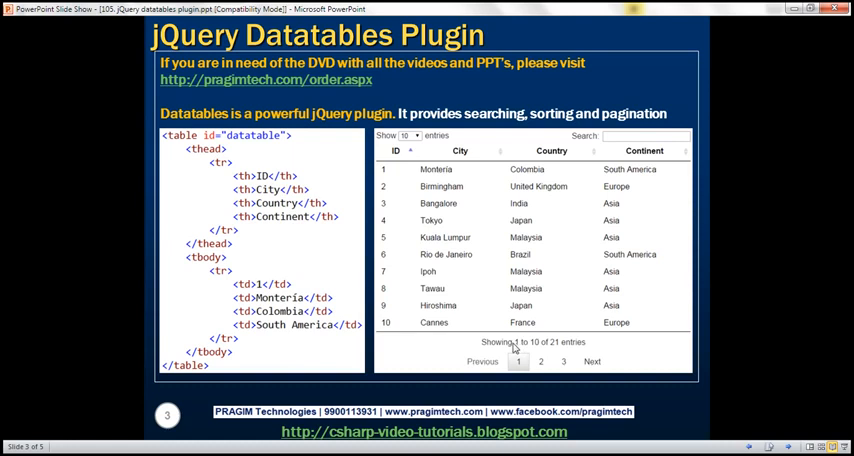
mouse_move(512, 364)
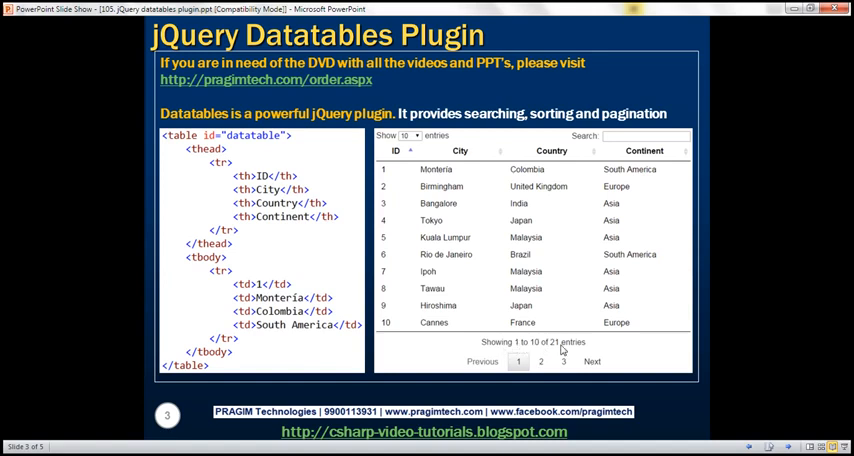
mouse_move(412, 192)
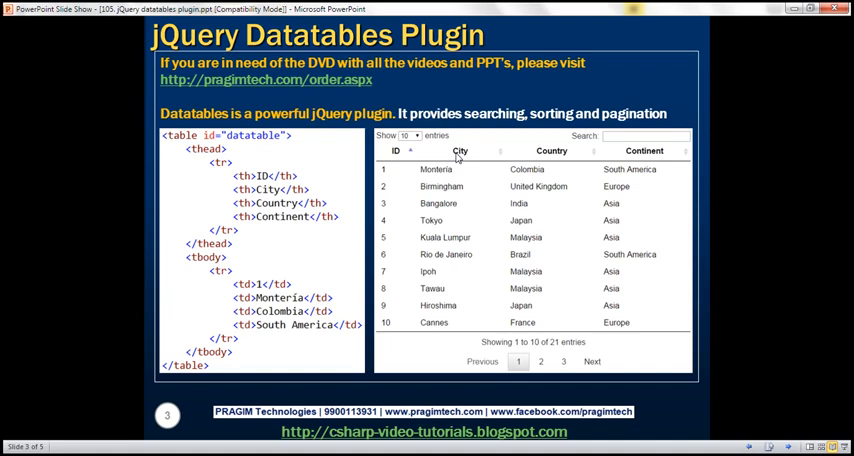
mouse_move(472, 168)
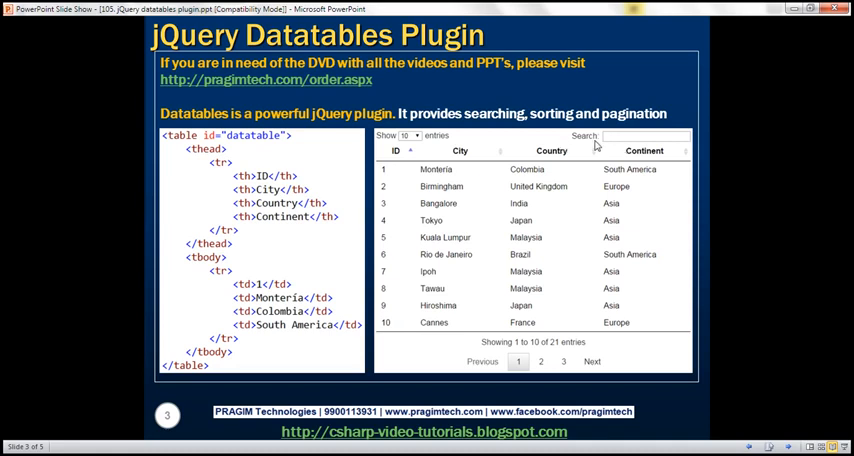
mouse_move(602, 148)
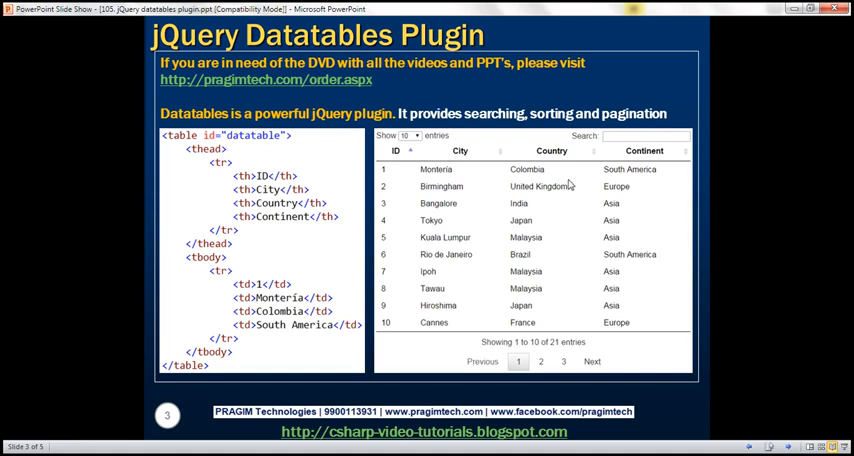
mouse_move(588, 182)
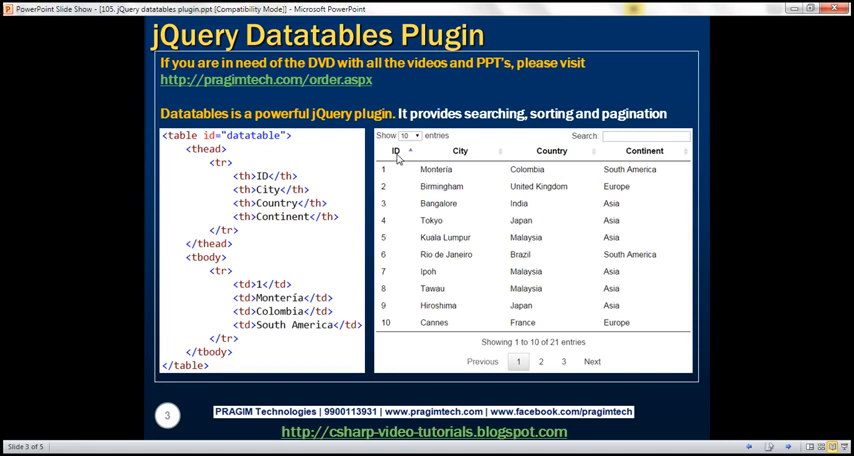
mouse_move(412, 214)
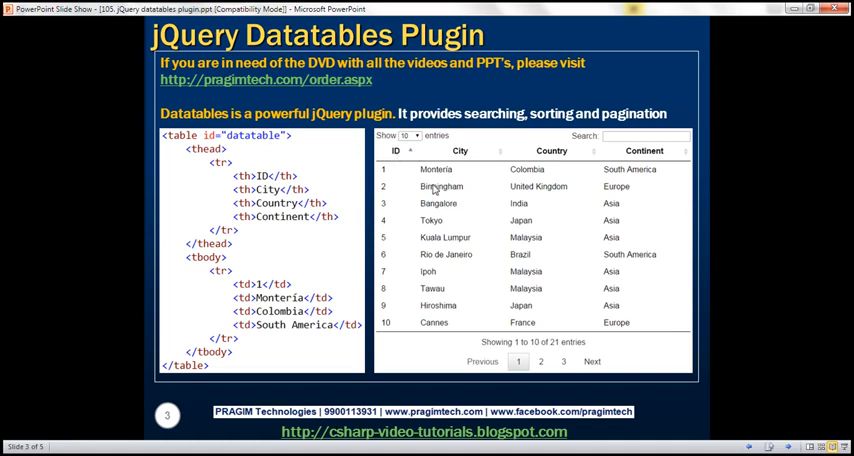
mouse_move(516, 226)
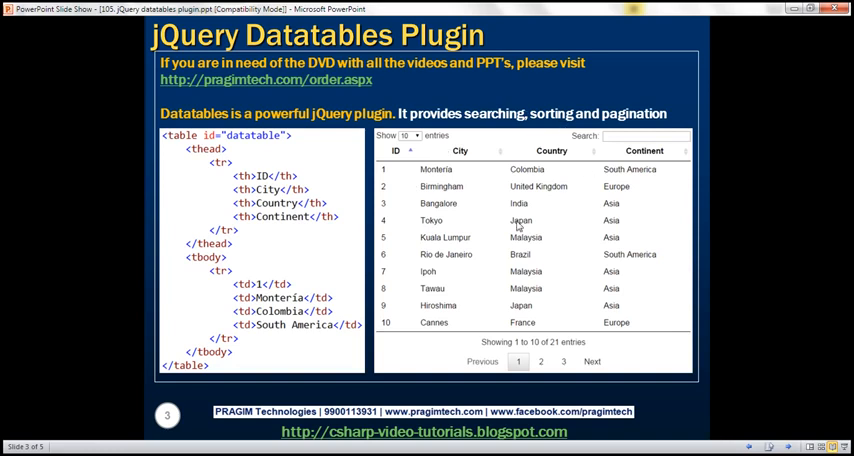
mouse_move(564, 200)
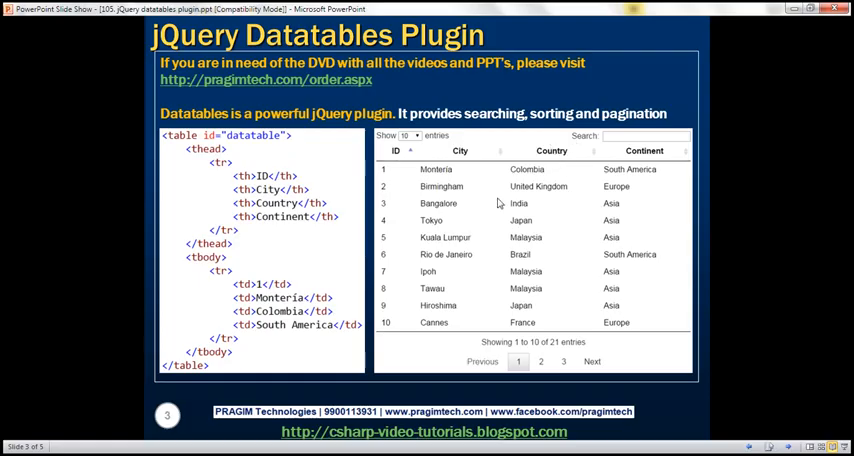
mouse_move(460, 266)
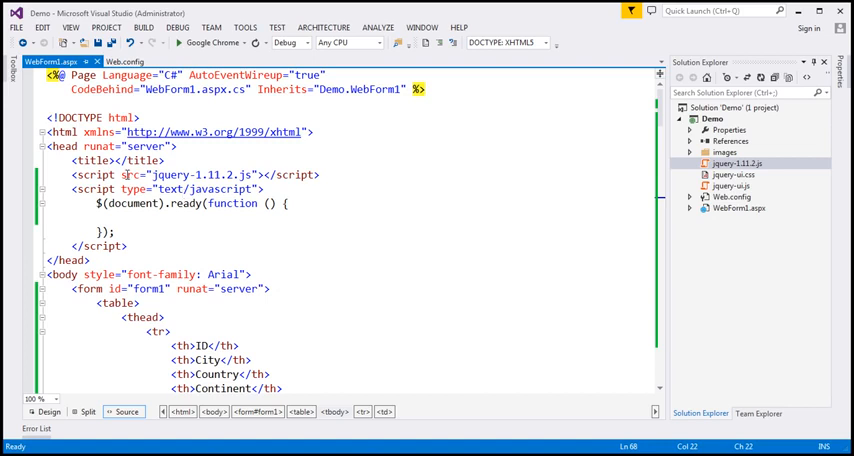
click(322, 174)
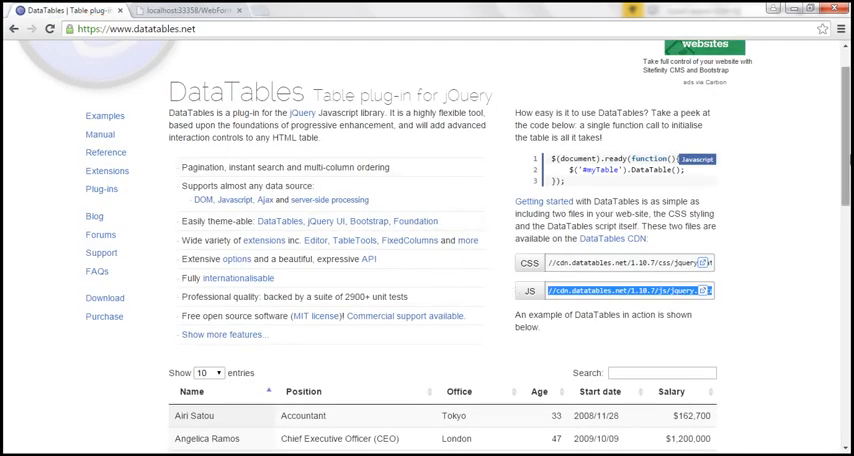
scroll(down, 3)
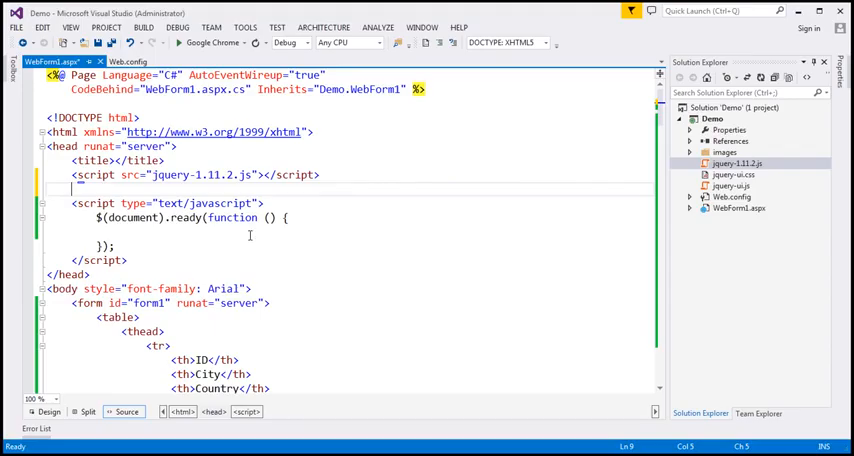
text(<)
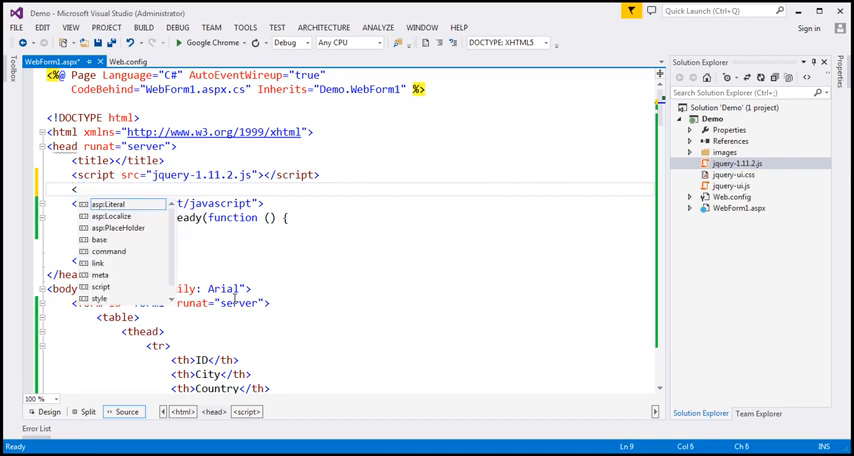
text(link rel="stylesheet" type)
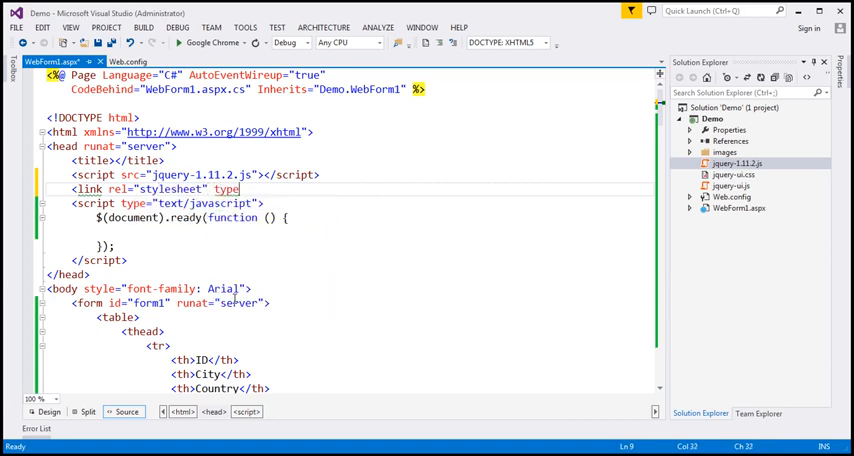
text(="text/css")
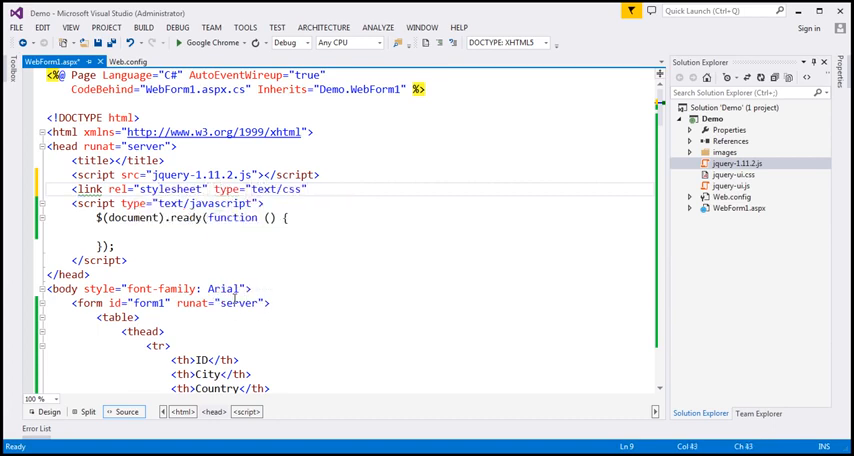
text(hre)
text(<script type="text/javascript)
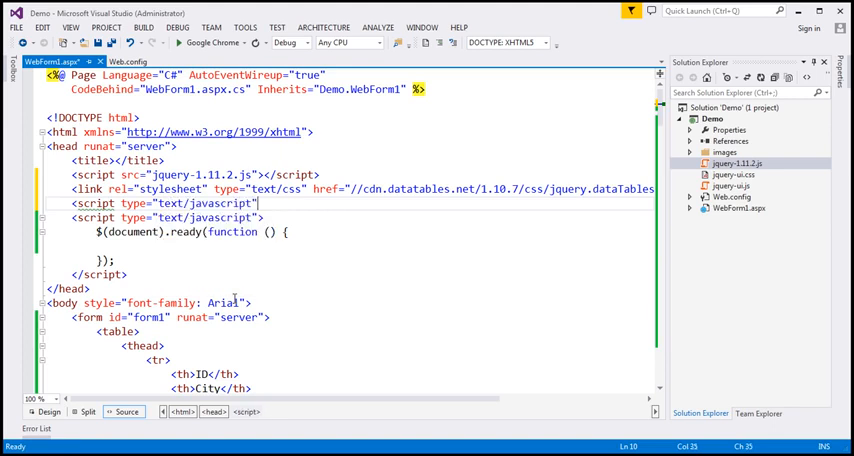
Add a <script src> reference for jquery.dataTables.min.js below the jQuery script.
text(src="")
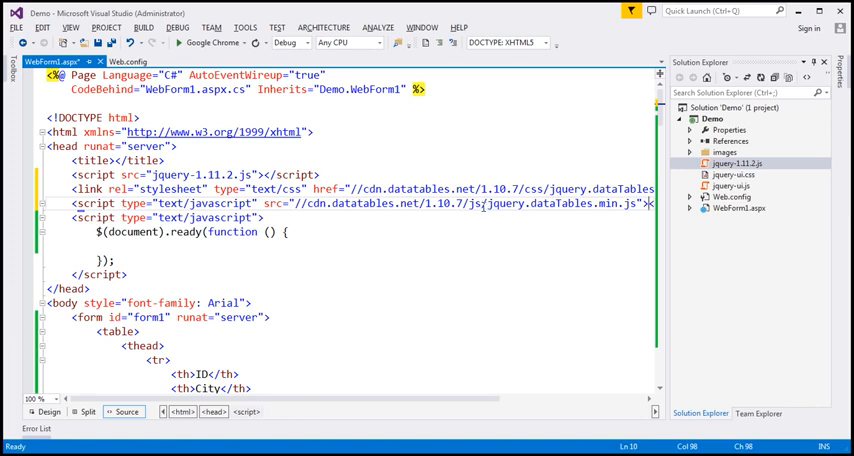
mouse_move(240, 266)
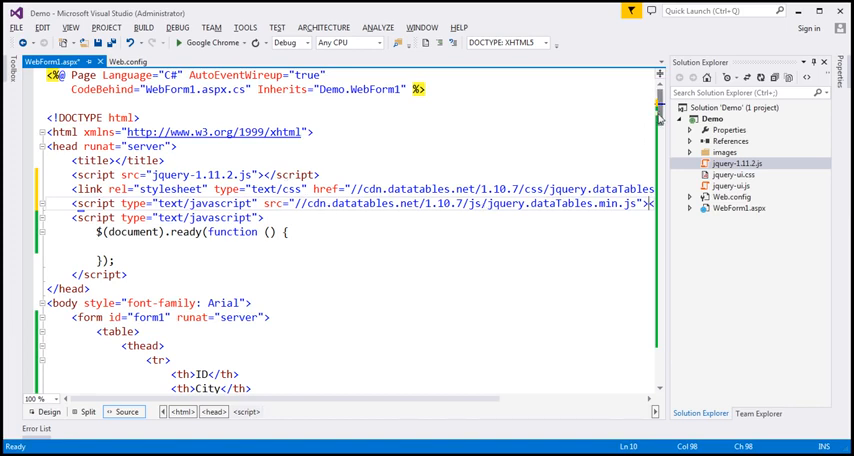
Give the table id="datatable" and call $('#datatable').dataTable(); in document ready.
scroll(down, 3)
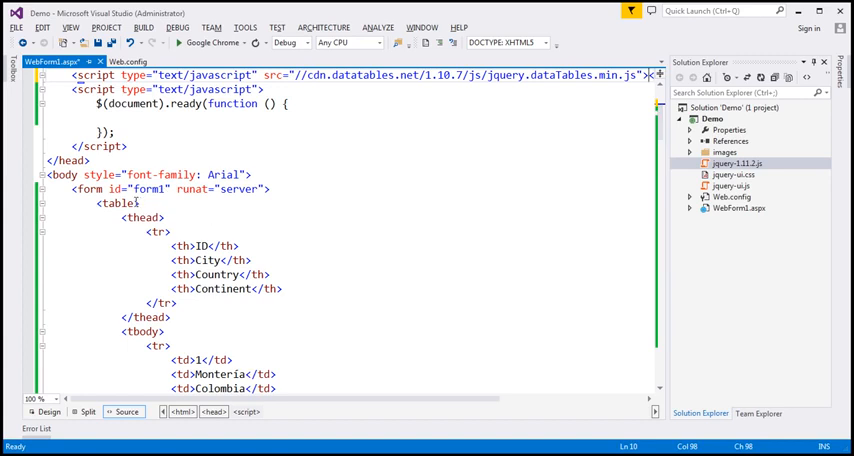
text(id="datatable)
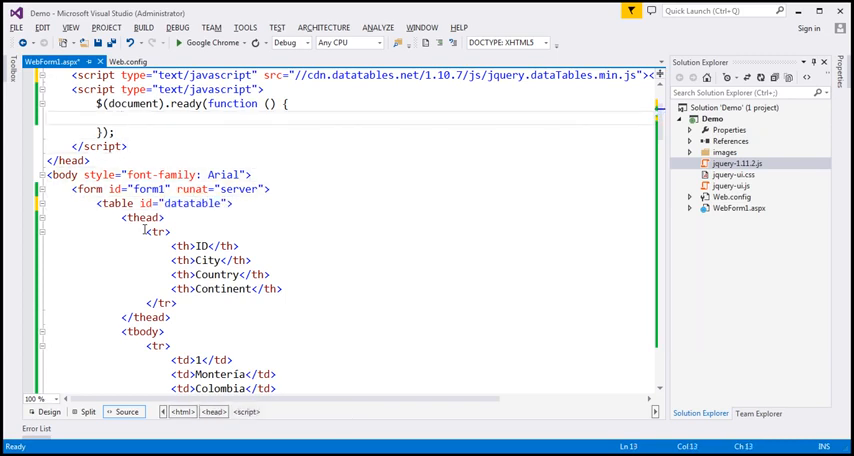
text($('#'))
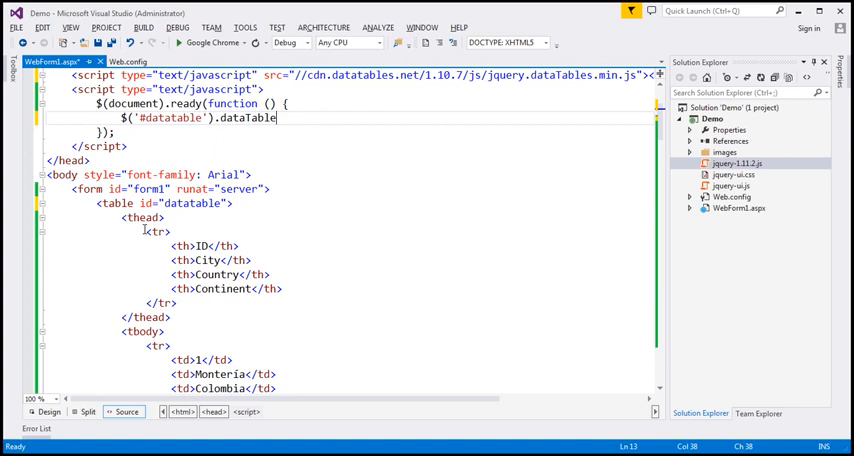
text(();)
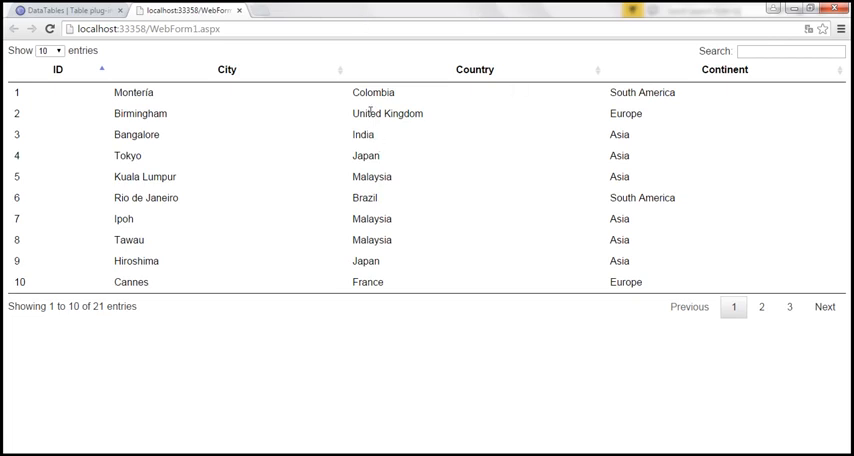
mouse_move(228, 70)
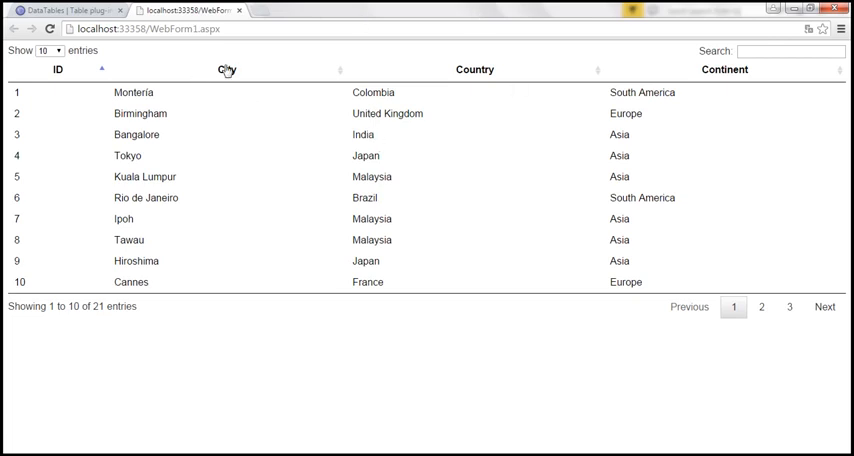
click(228, 68)
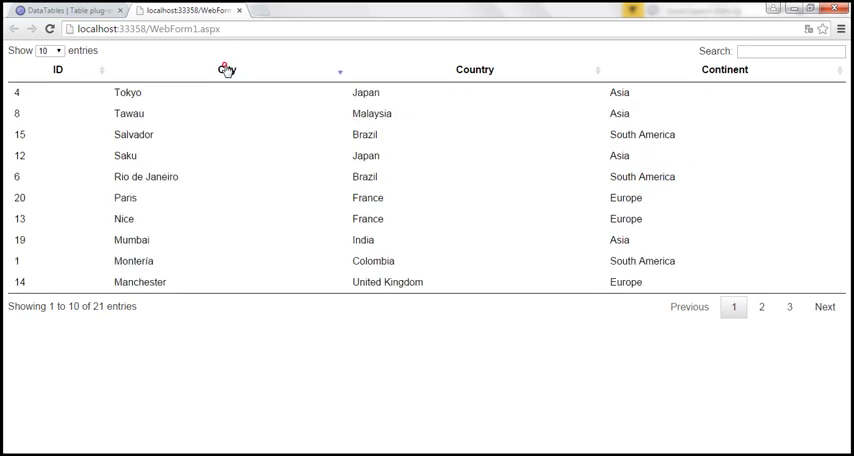
mouse_move(660, 344)
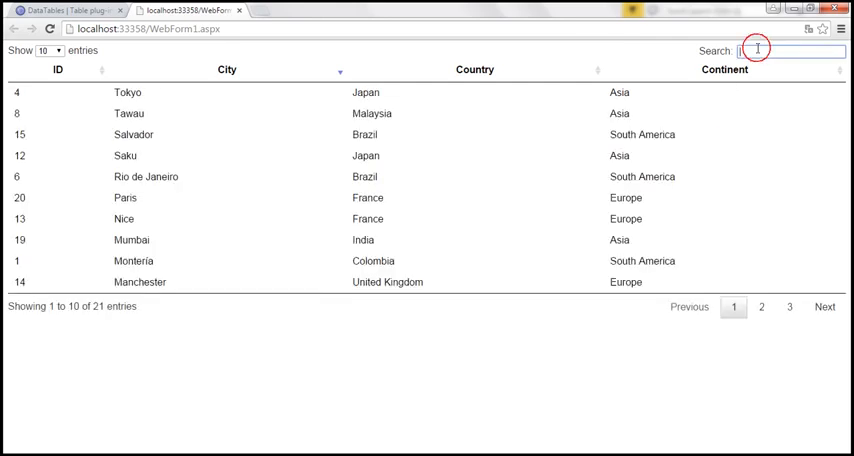
text(Unite)
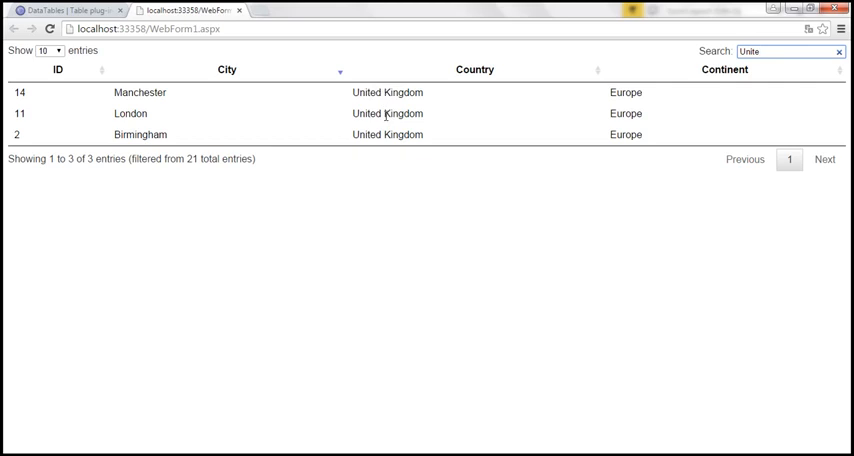
mouse_move(632, 68)
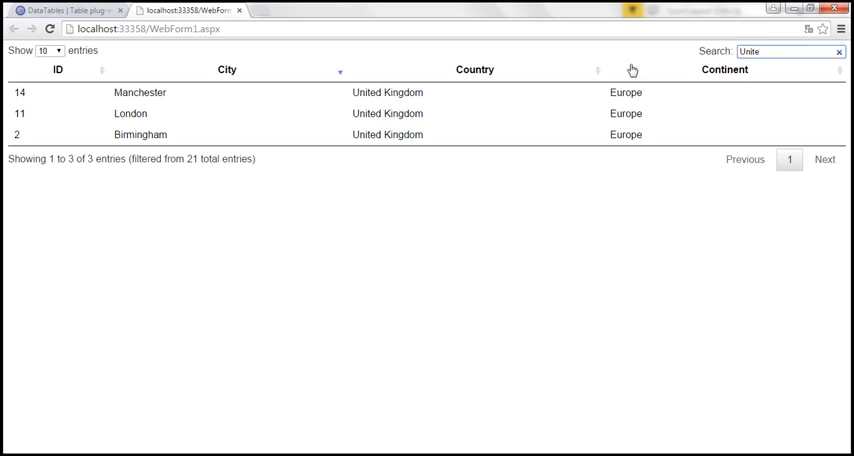
click(834, 52)
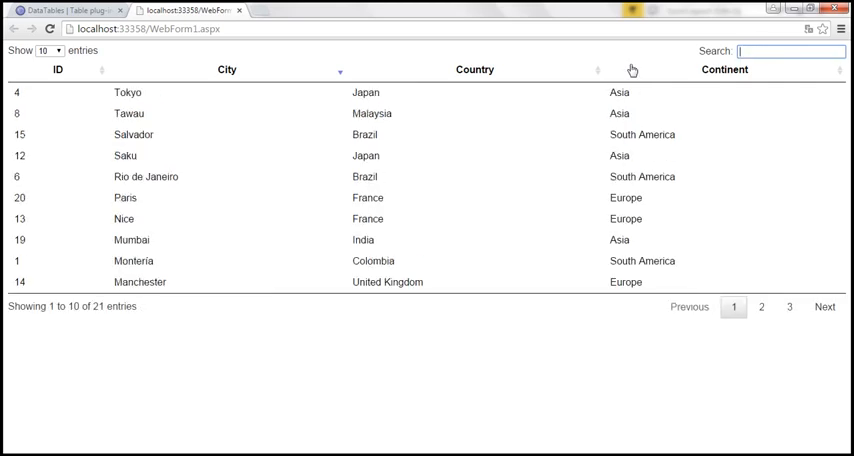
mouse_move(240, 200)
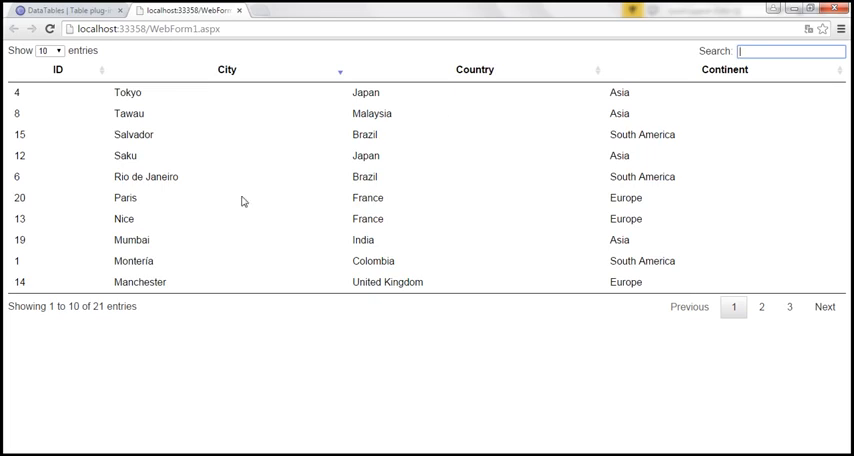
mouse_move(108, 100)
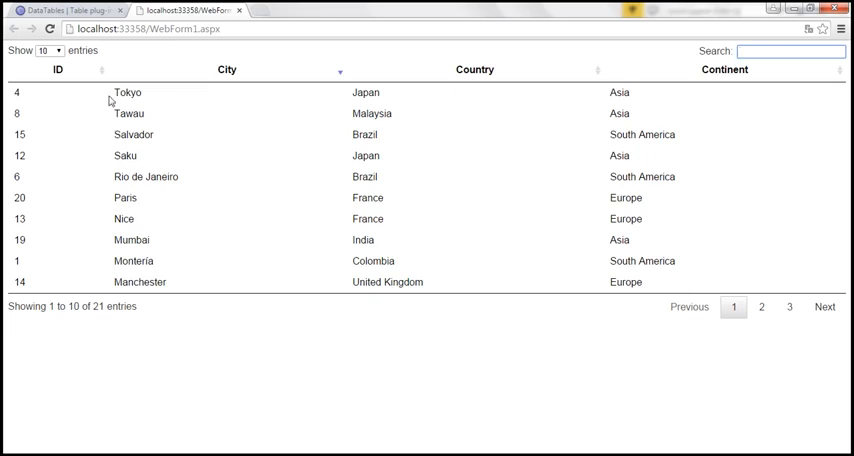
click(54, 52)
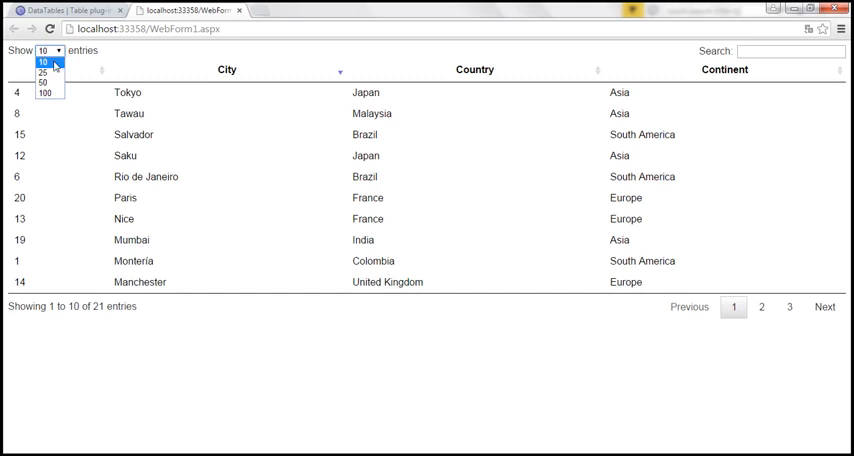
mouse_move(44, 80)
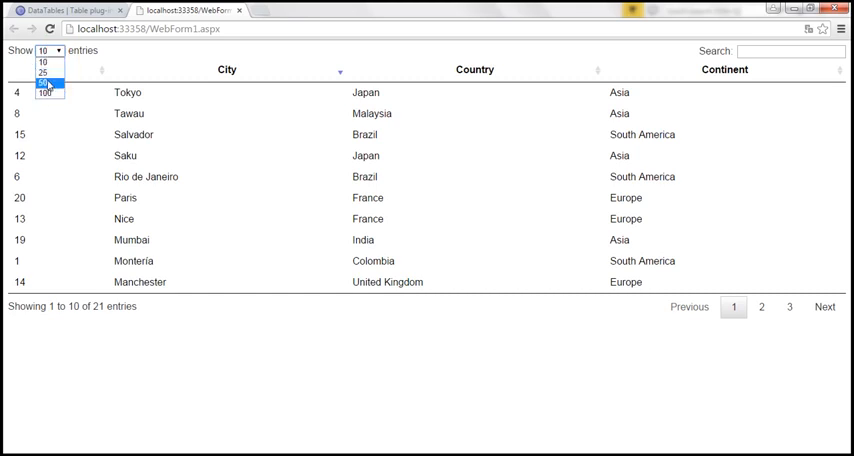
click(48, 76)
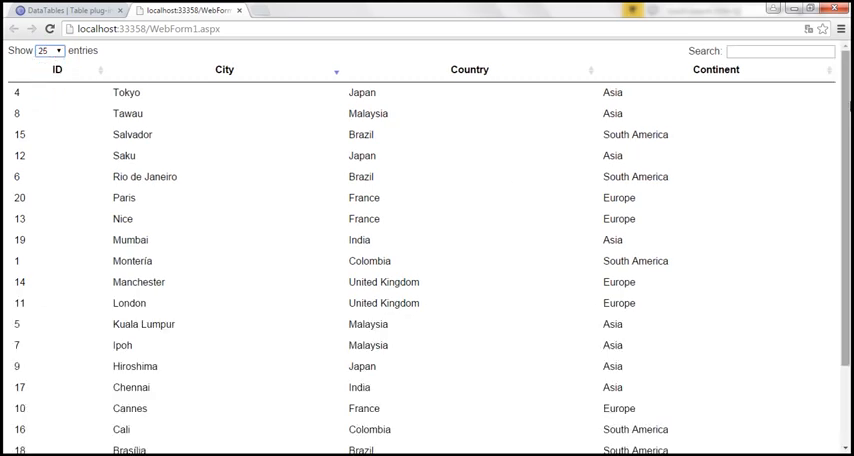
scroll(down, 3)
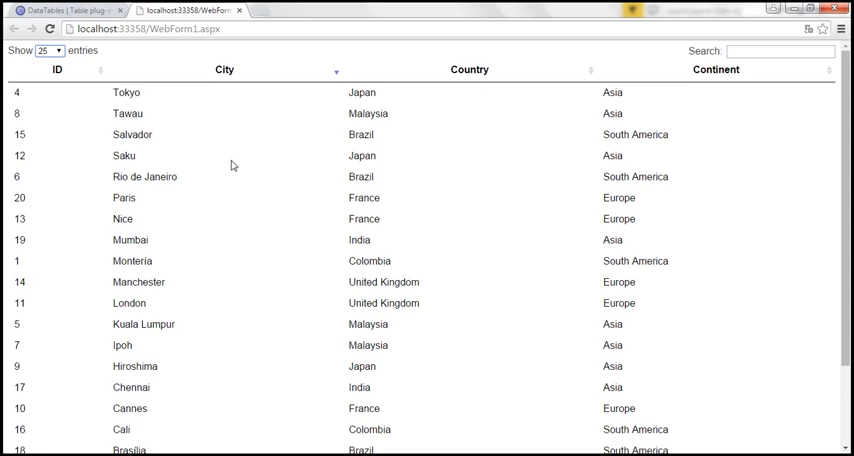
click(48, 52)
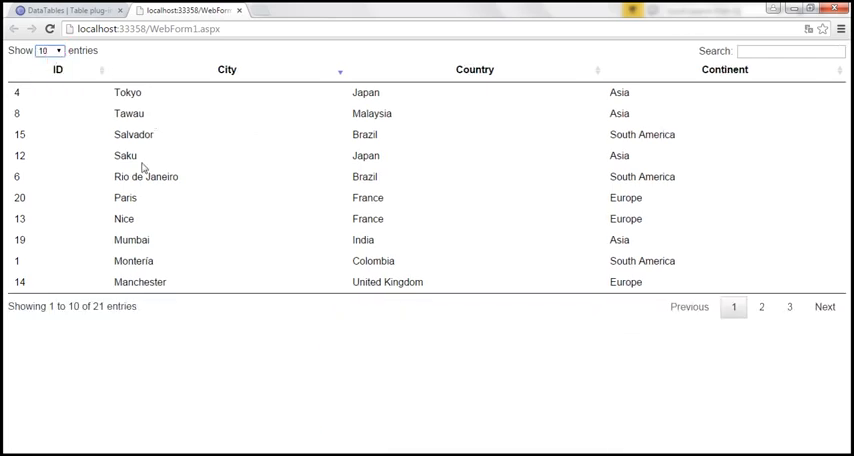
mouse_move(248, 232)
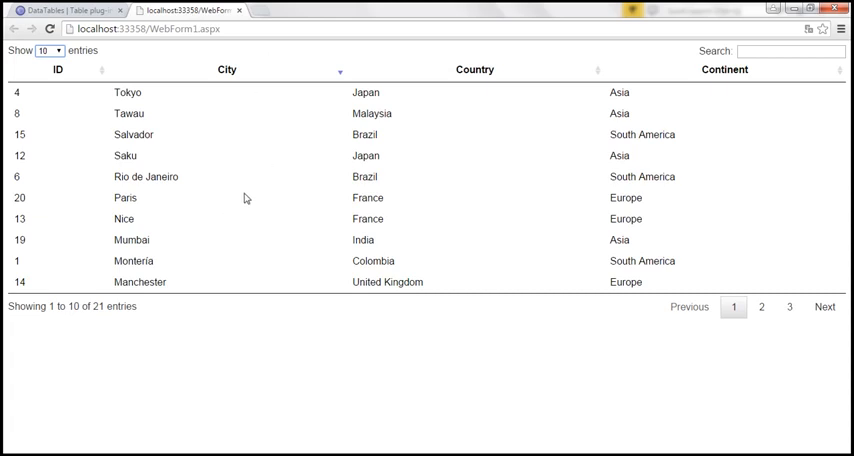
mouse_move(268, 144)
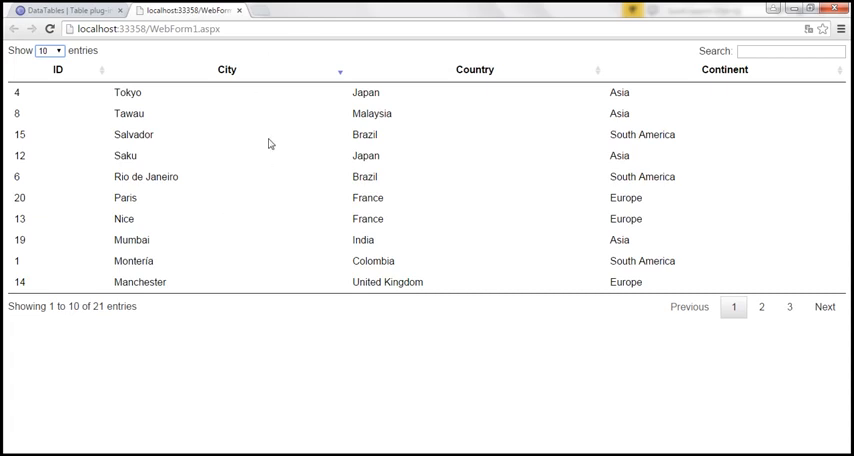
mouse_move(210, 140)
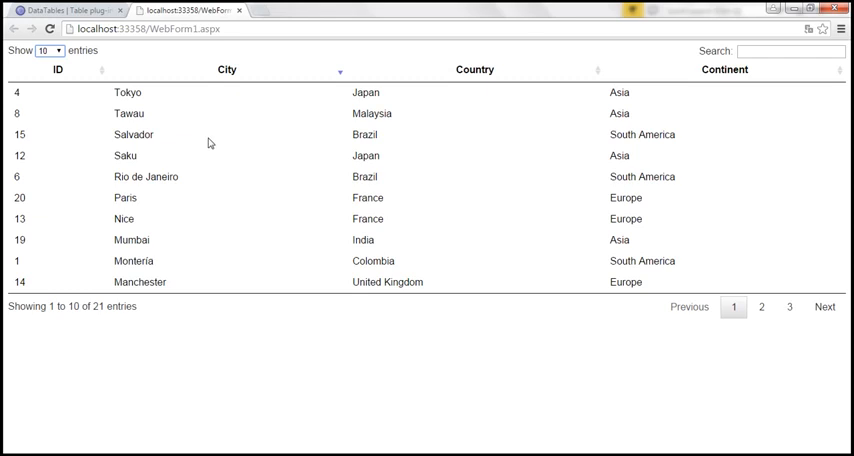
mouse_move(208, 176)
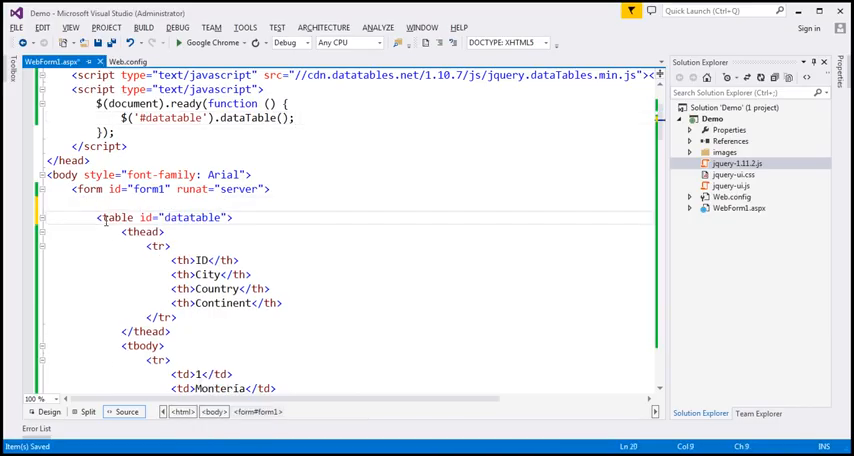
Wrap the table in <div></div>, moving the closing </div> after </table>.
text(<div></div>)
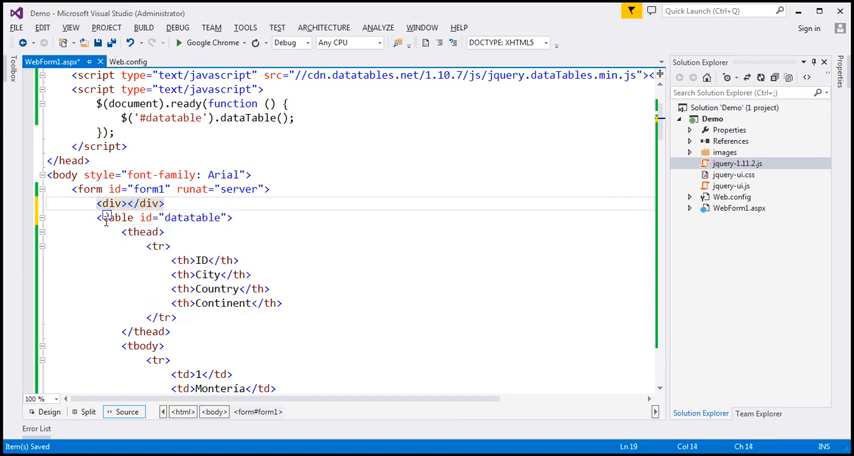
scroll(down, 3)
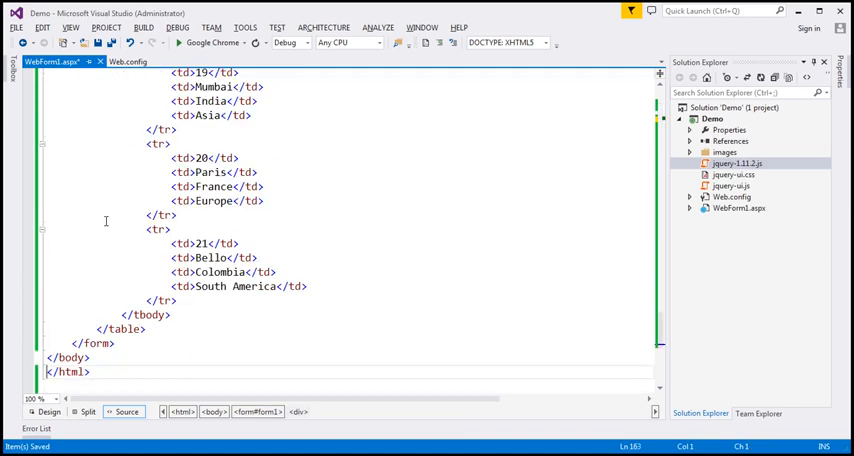
text(</div>)
text(<div style="width">)
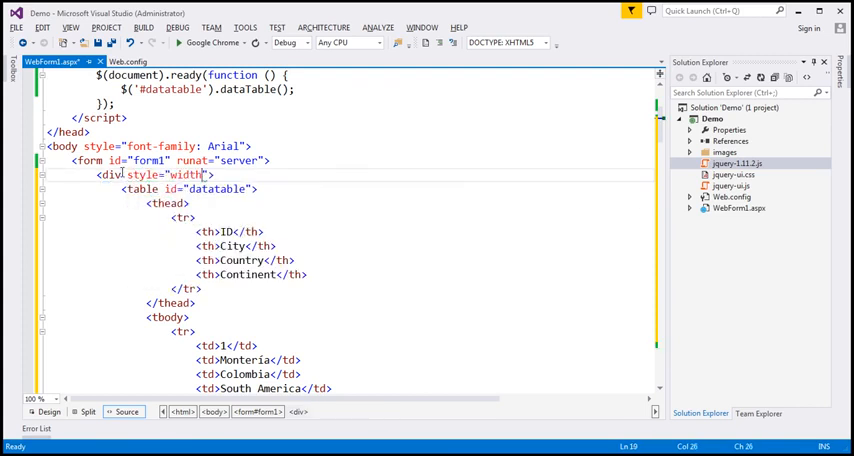
Set the div style to width:600px; border:1px solid black;.
text(600px;)
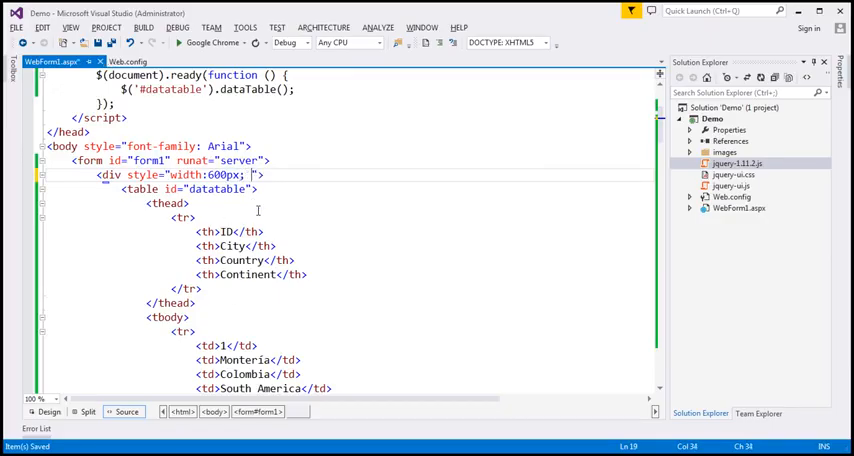
text(border)
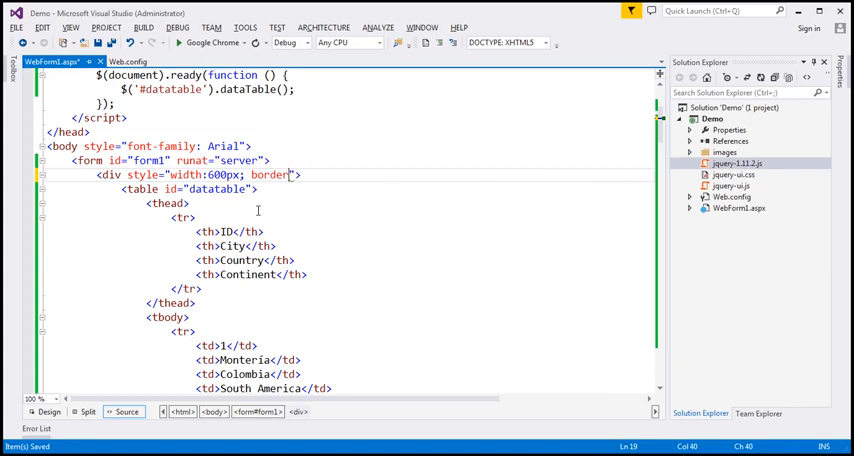
text(1px soli)
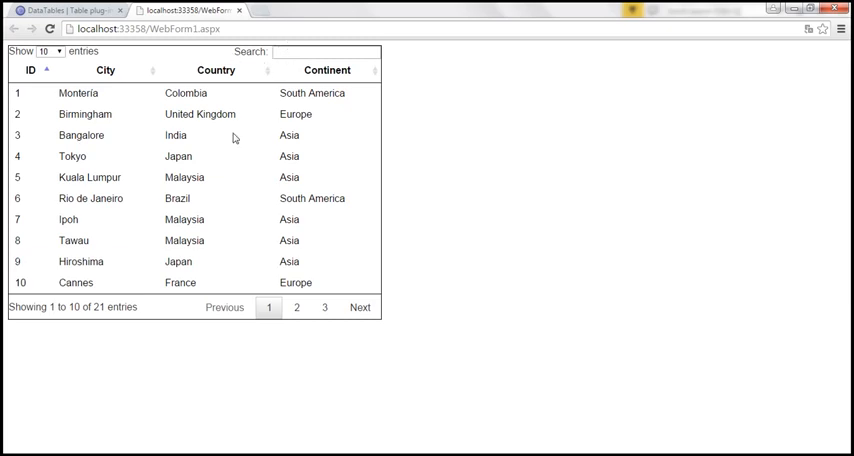
mouse_move(118, 434)
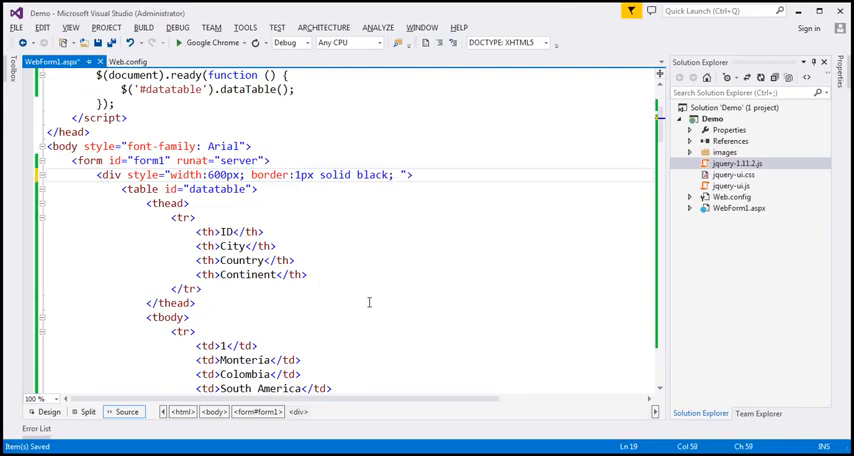
Append padding:3px; to the div's style and review the city rows below.
text(padding:)
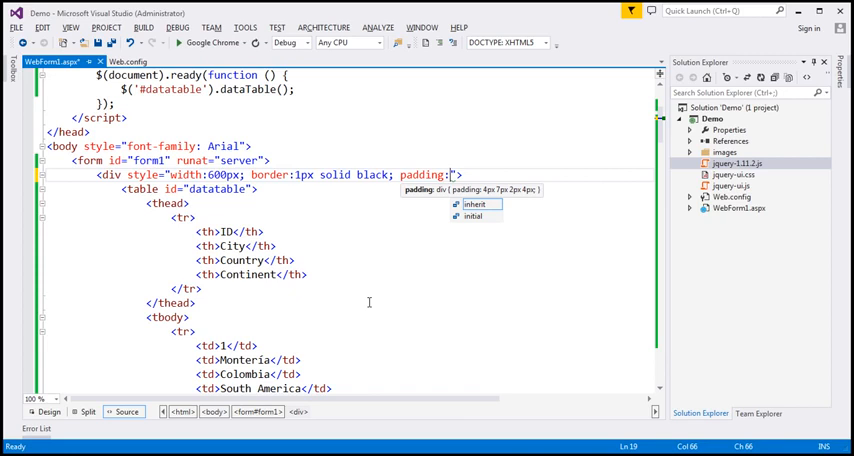
text(3pxx)
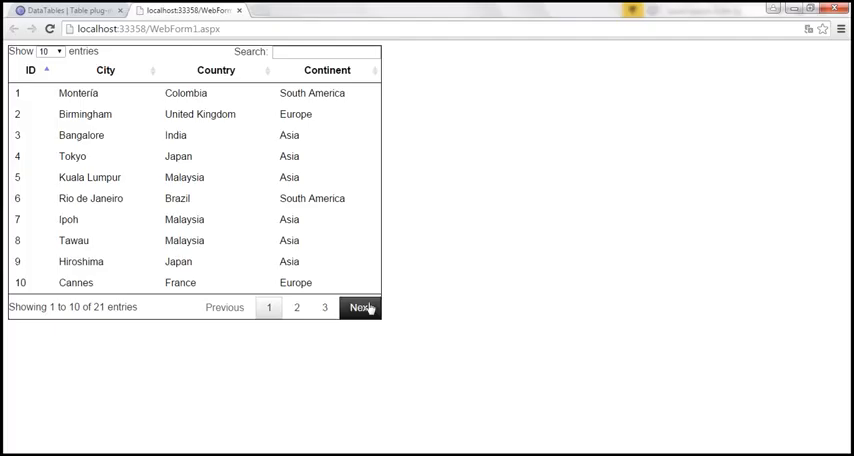
mouse_move(494, 128)
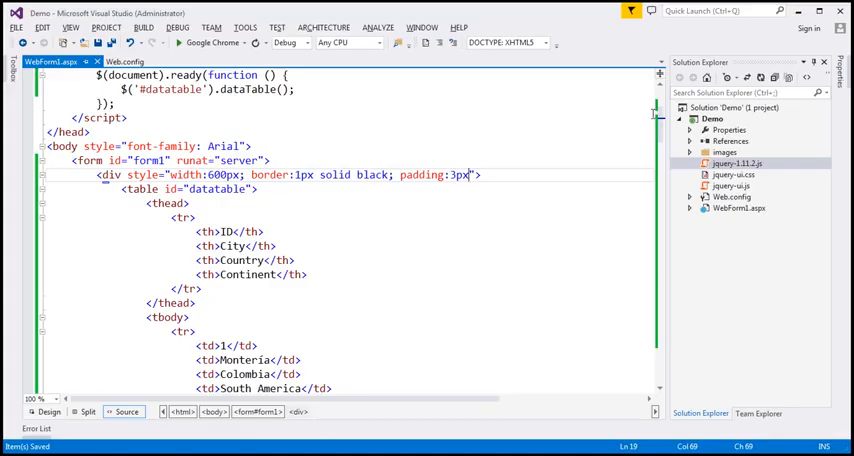
scroll(down, 3)
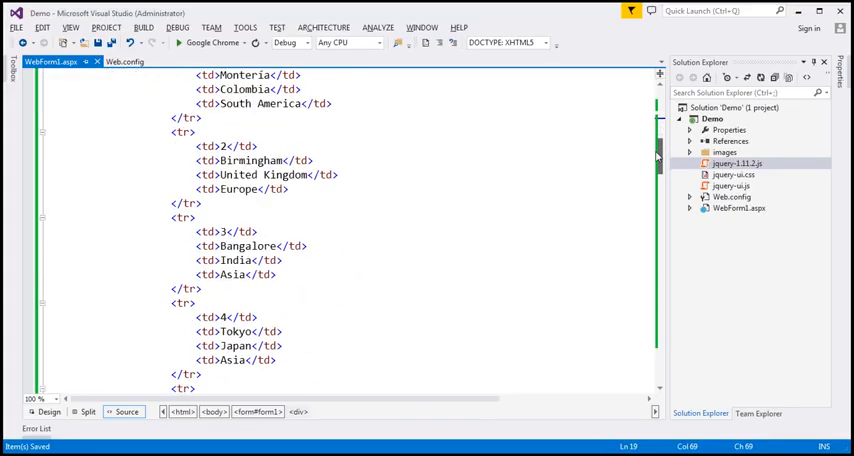
scroll(down, 3)
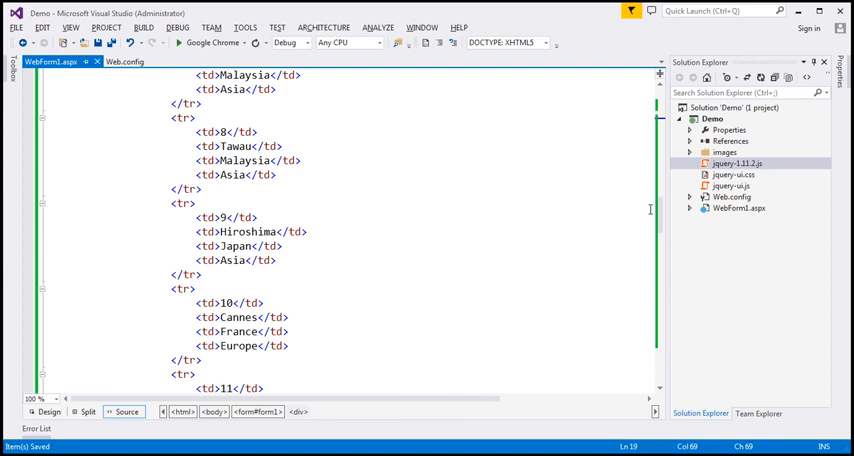
mouse_move(404, 220)
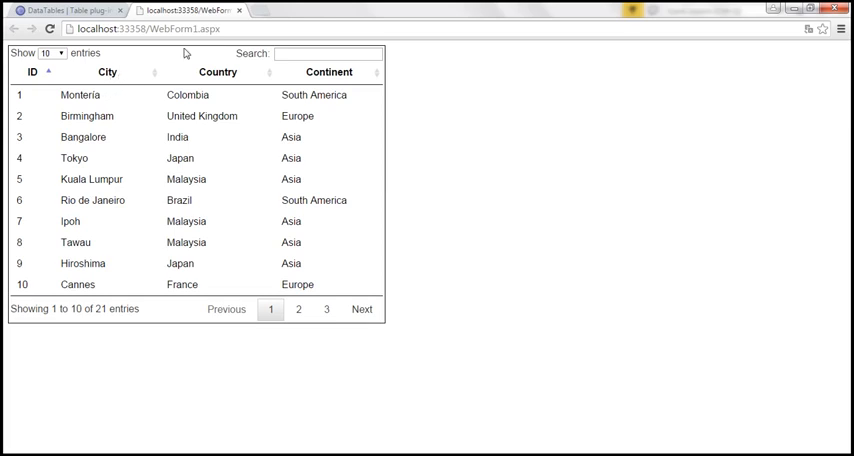
mouse_move(188, 242)
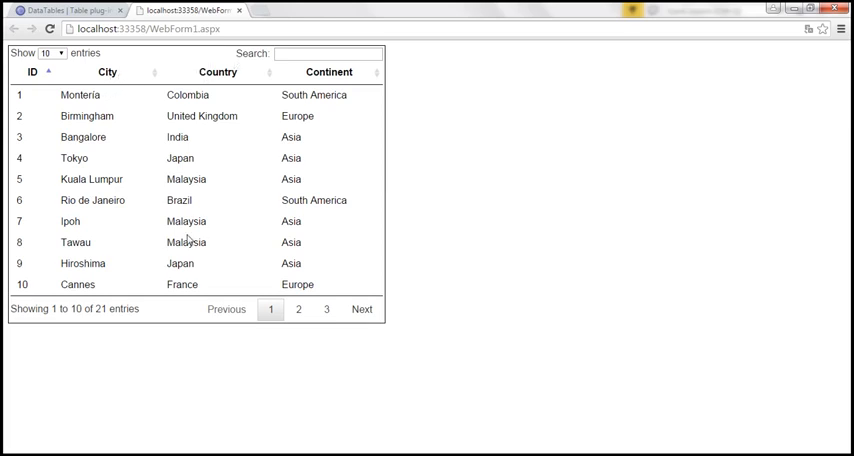